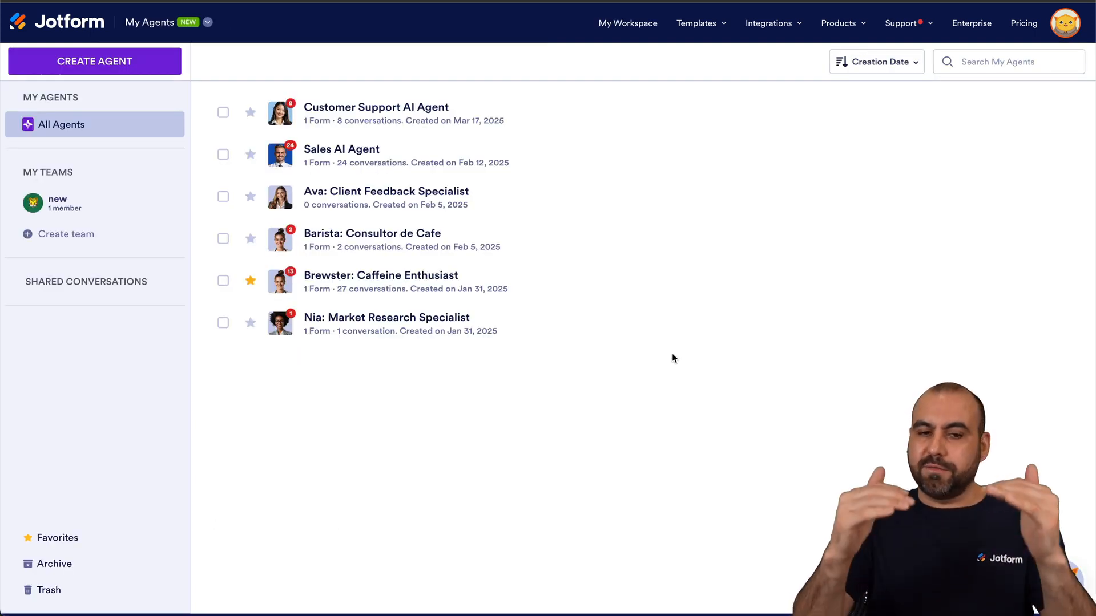
mouse_move(634, 457)
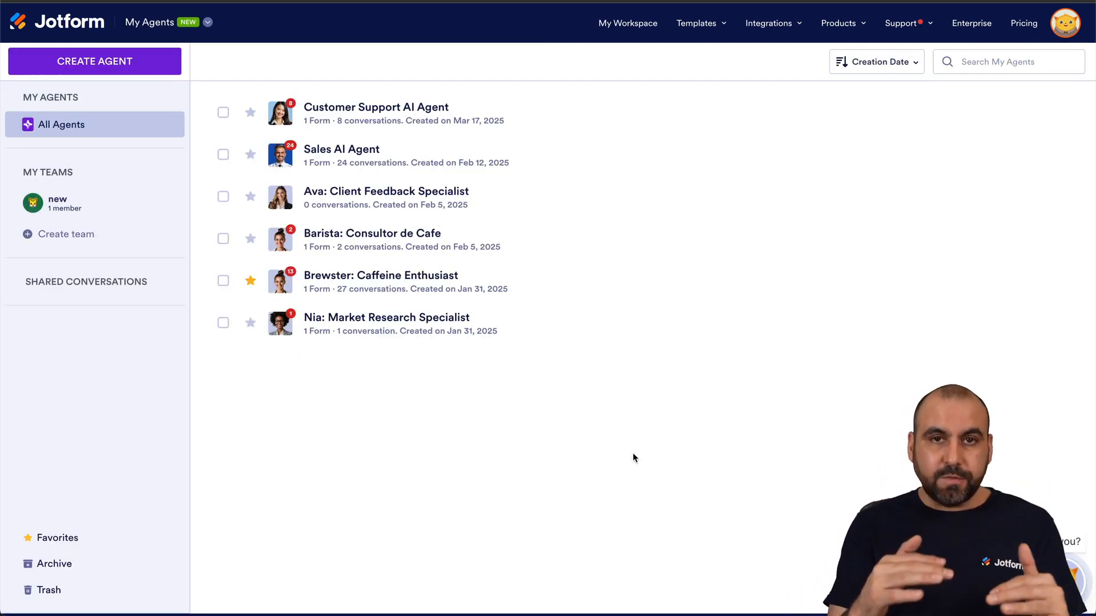
mouse_move(412, 329)
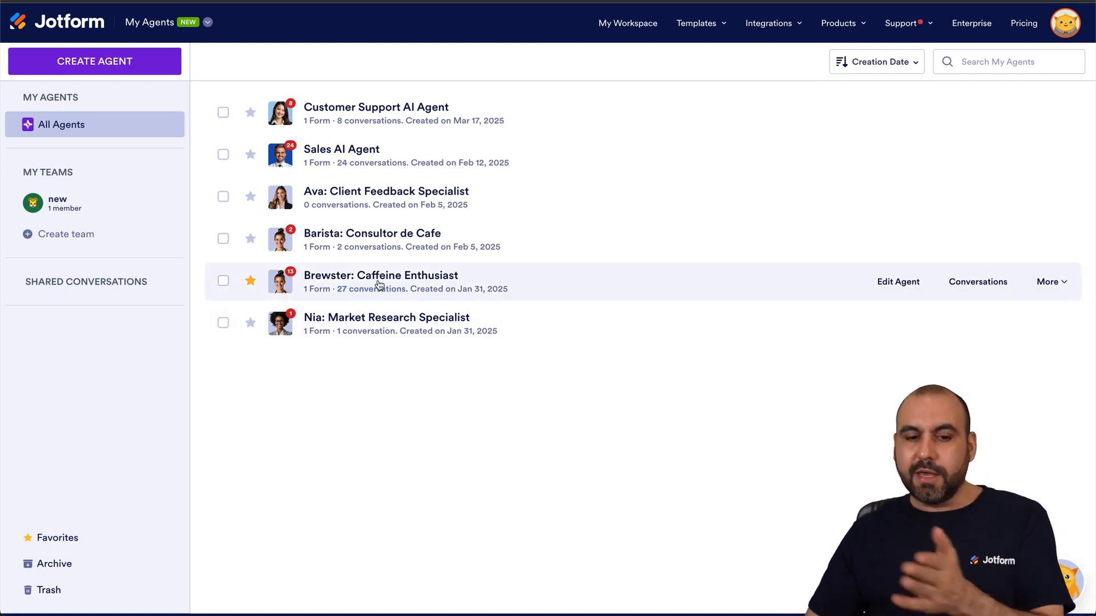
mouse_move(371, 289)
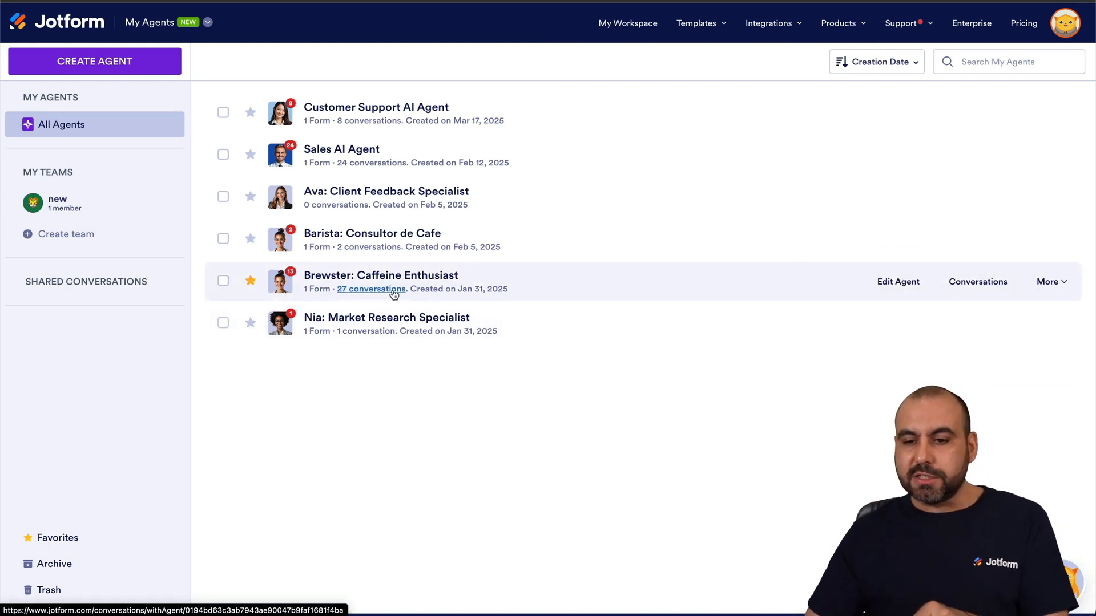
mouse_move(978, 282)
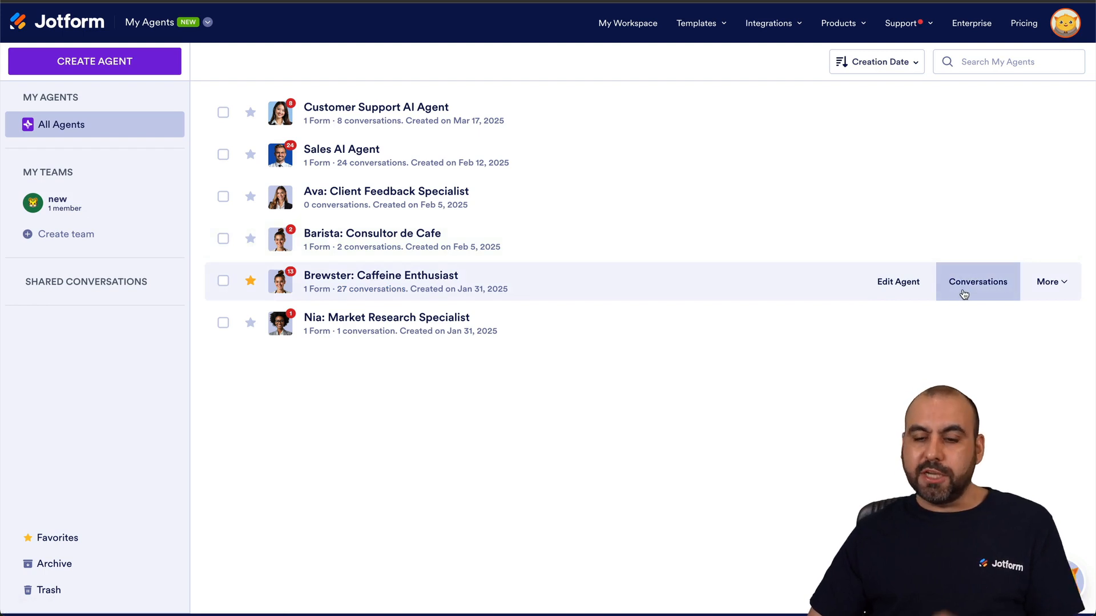
Step: View Brewster's Messenger "What is your name" chat and the anonymous voice conversation, returning to the Messenger chat
click(977, 281)
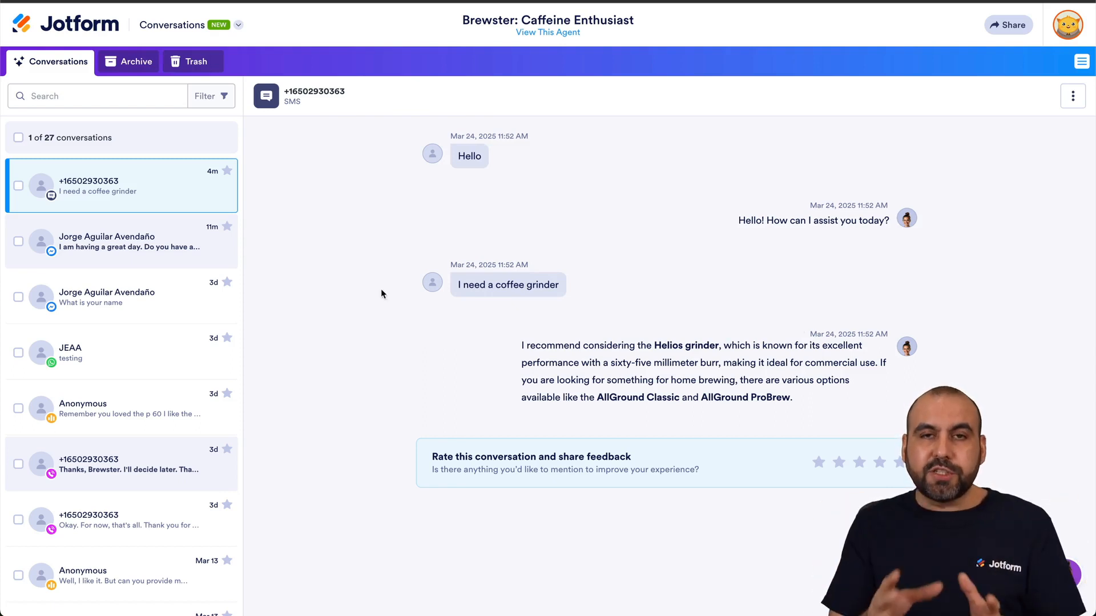
click(119, 297)
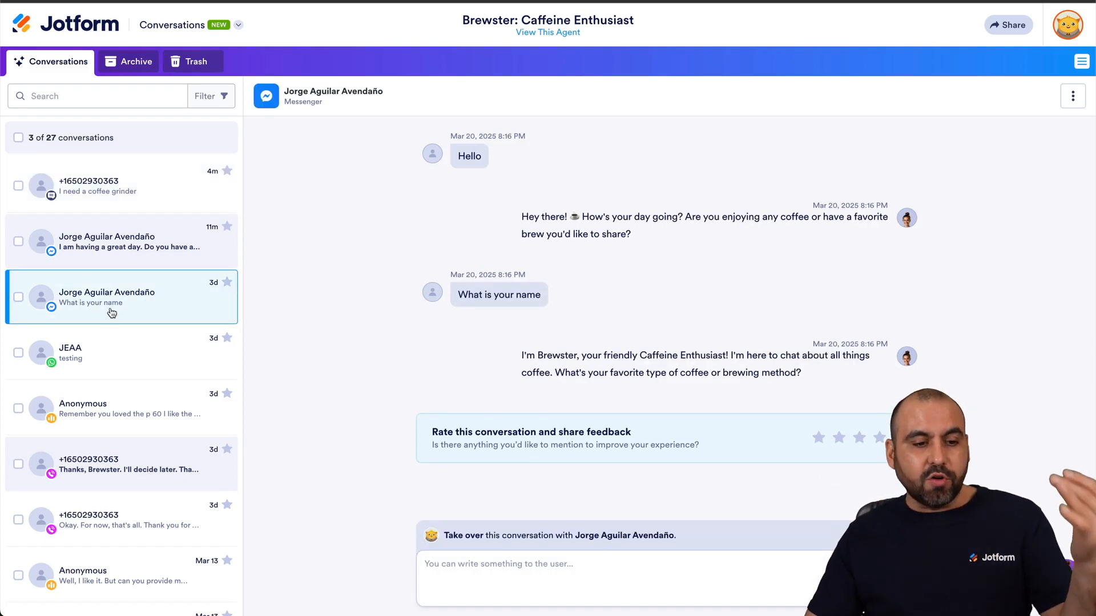
click(112, 409)
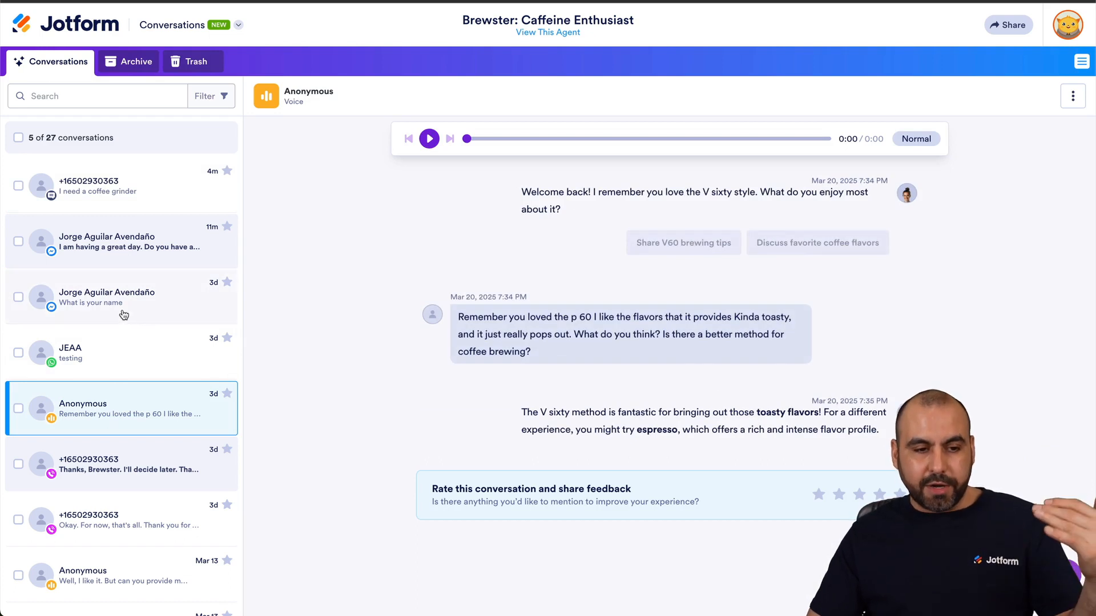
click(121, 297)
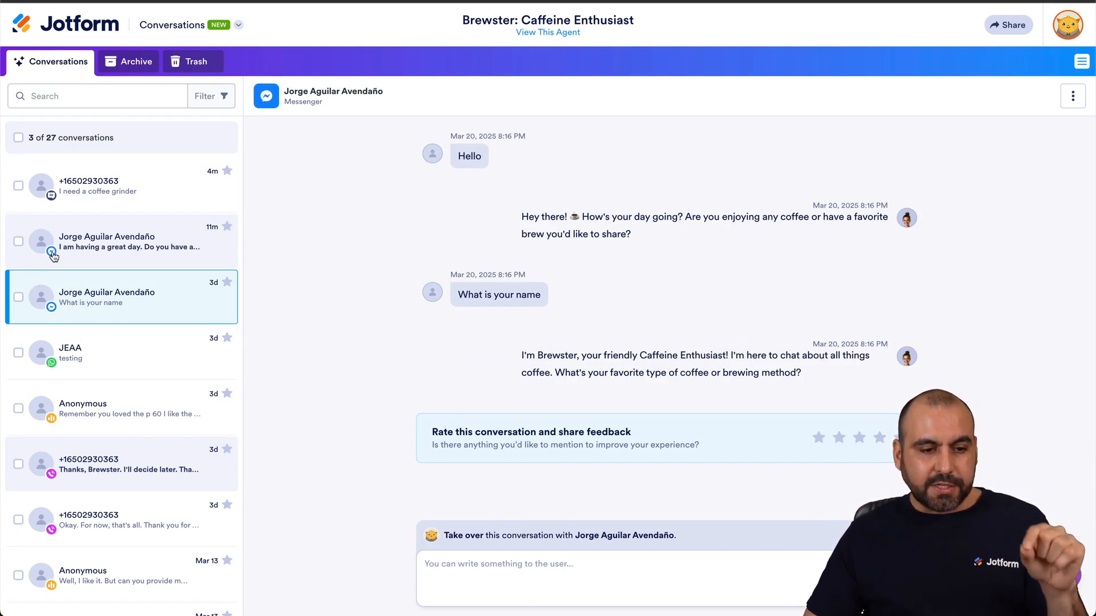
mouse_move(55, 312)
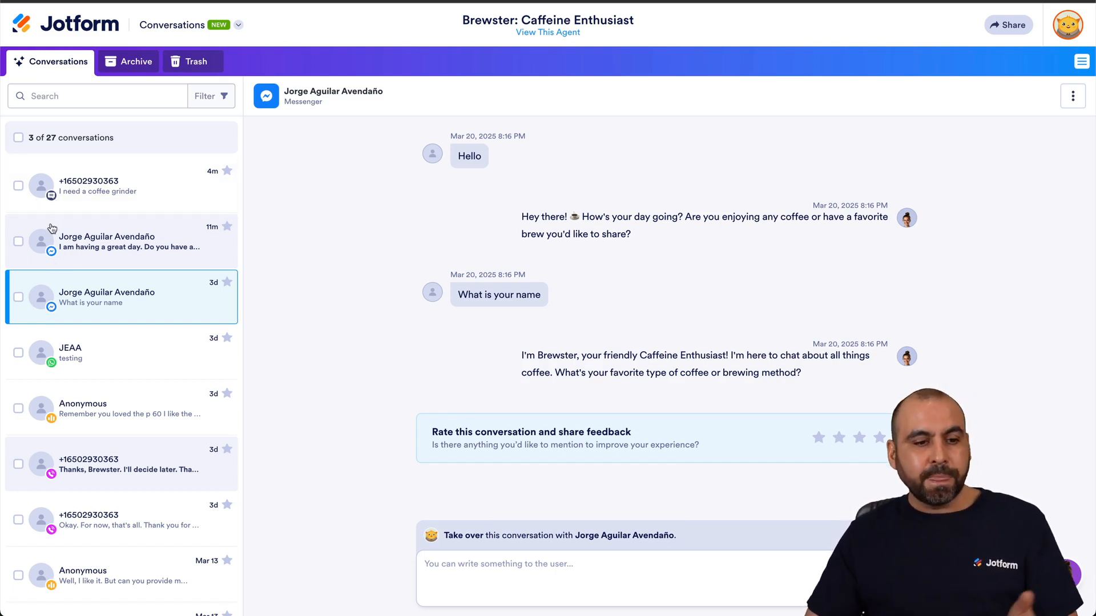
mouse_move(51, 366)
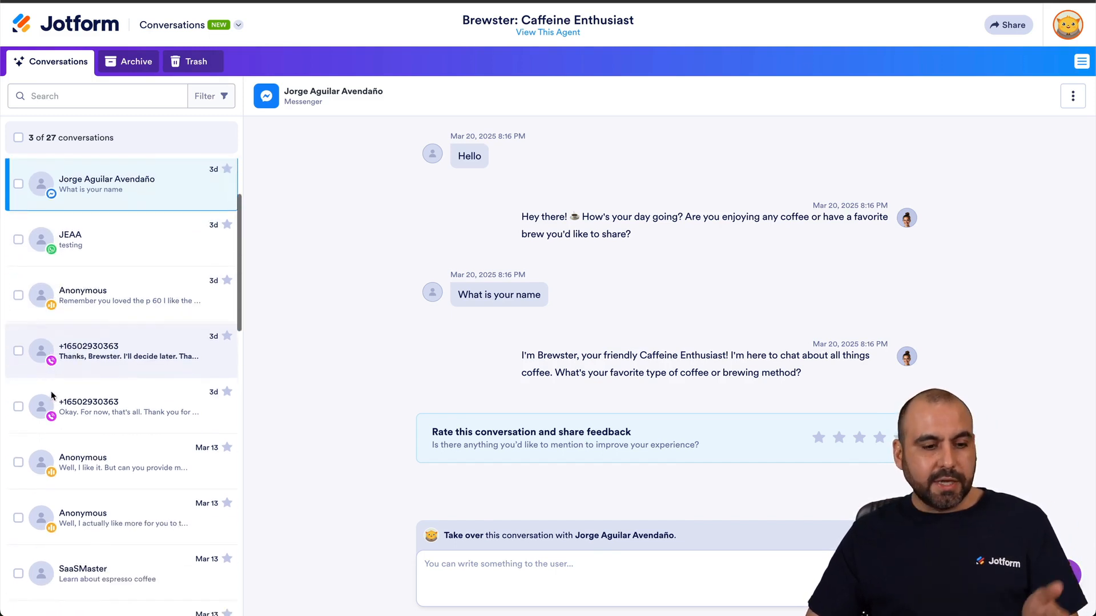
scroll(down, 3)
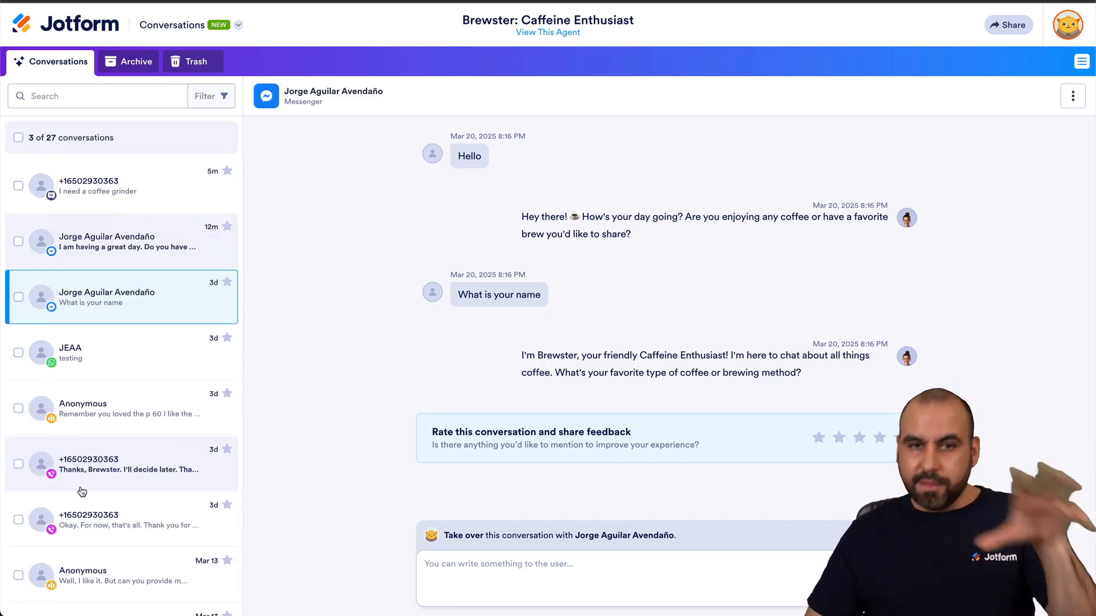
scroll(down, 3)
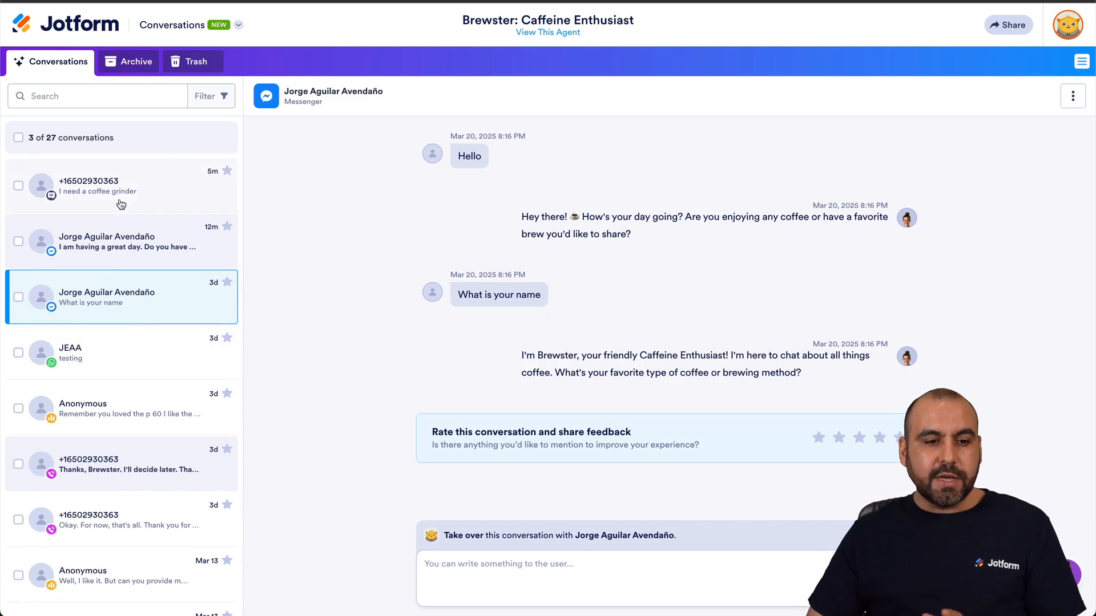
click(105, 185)
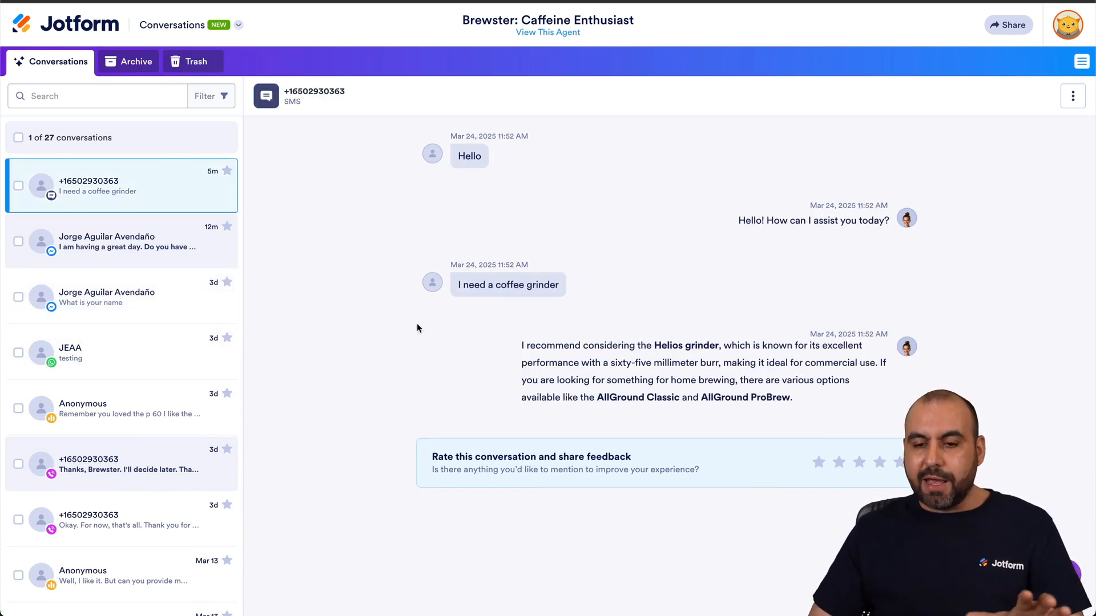
mouse_move(653, 444)
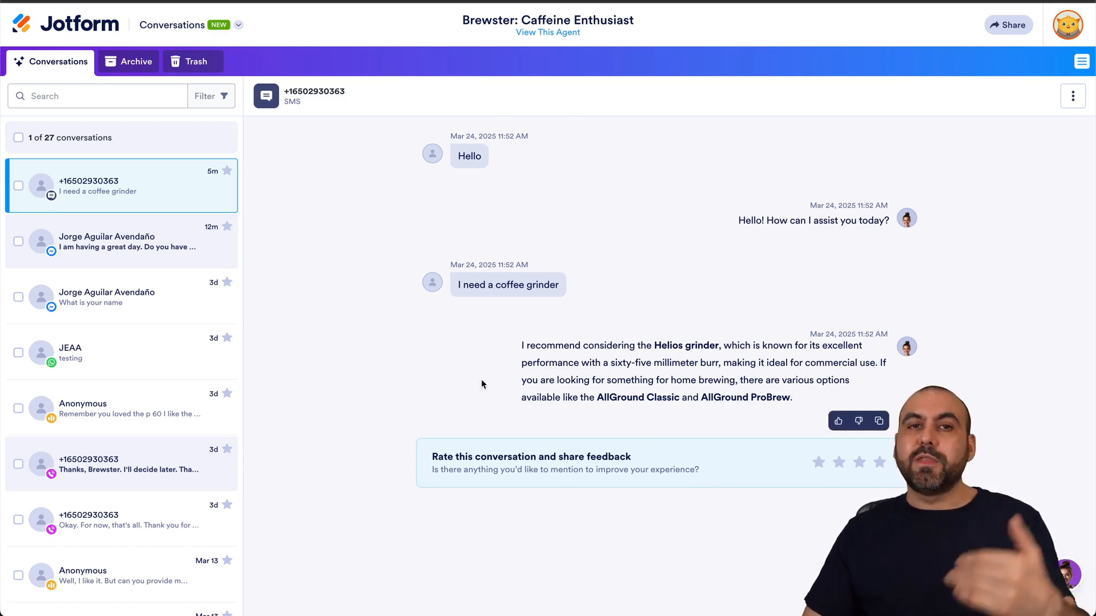
mouse_move(612, 439)
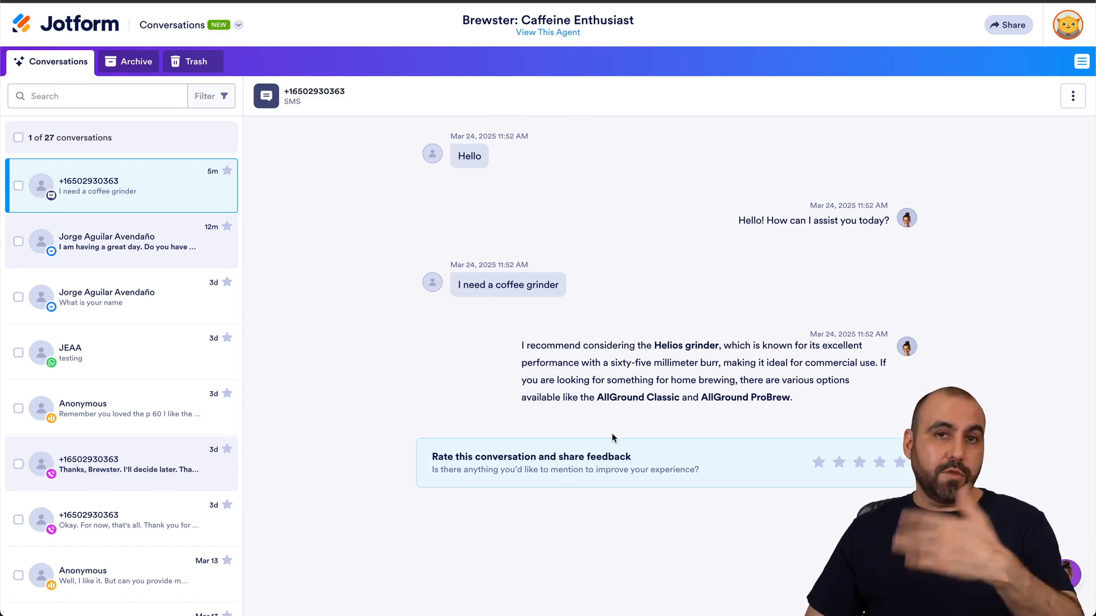
click(1072, 96)
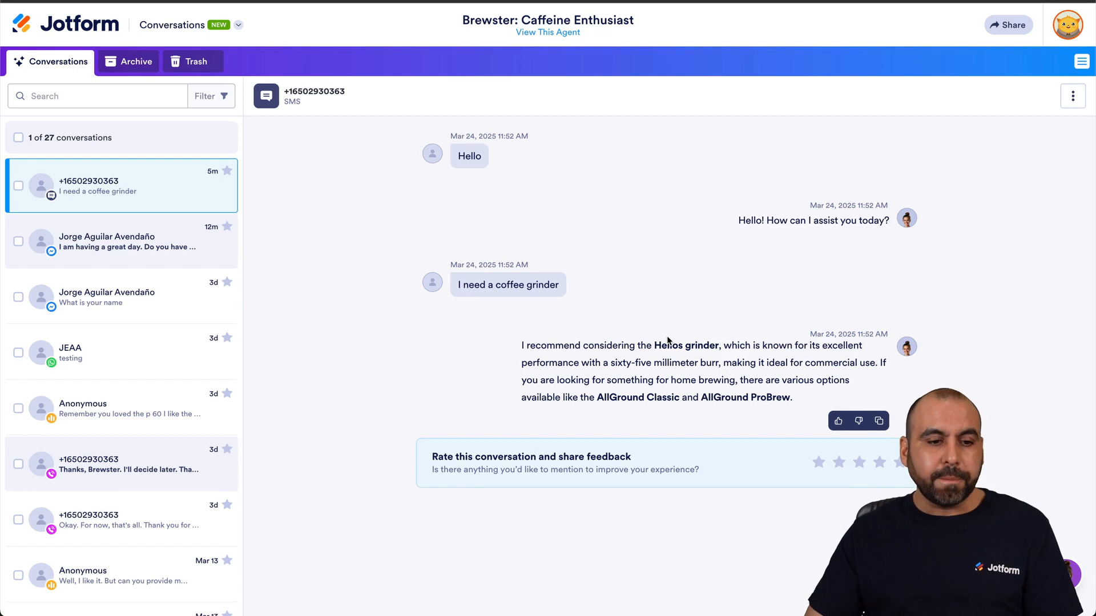
click(121, 241)
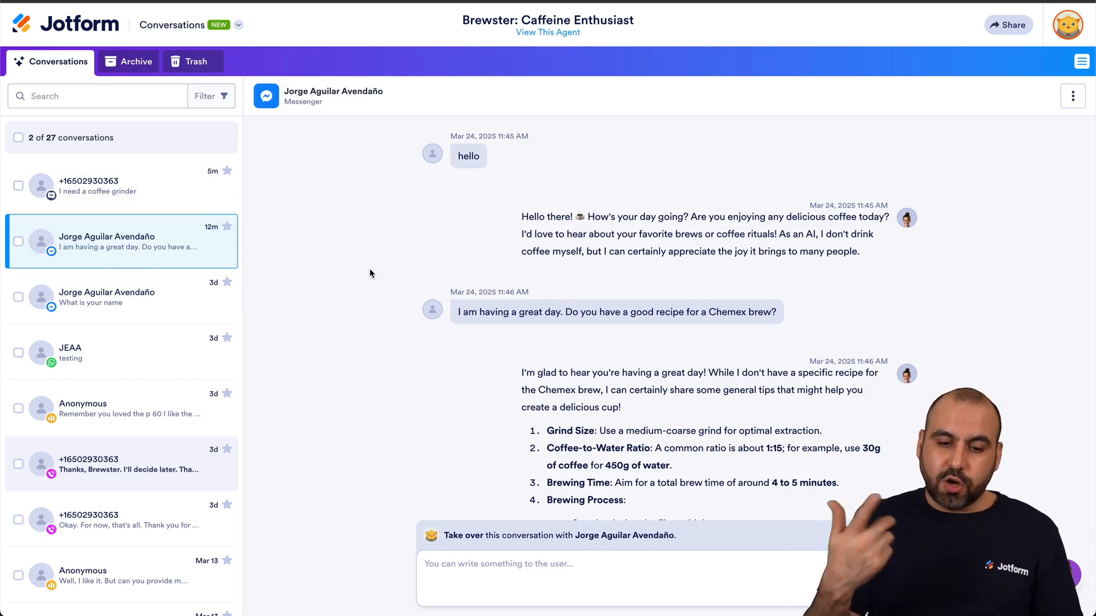
scroll(down, 3)
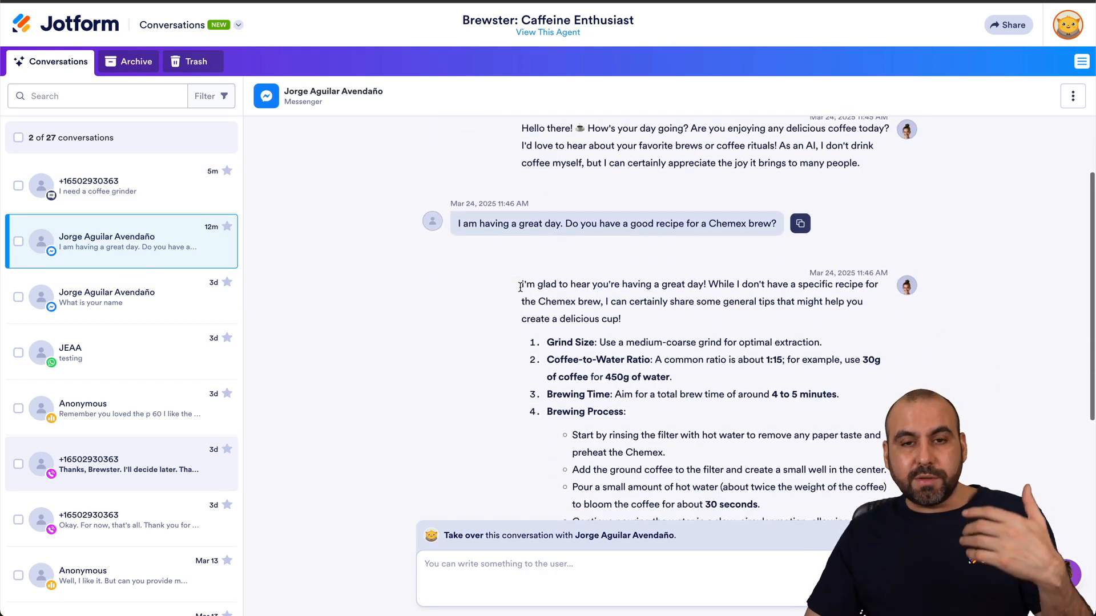
scroll(down, 3)
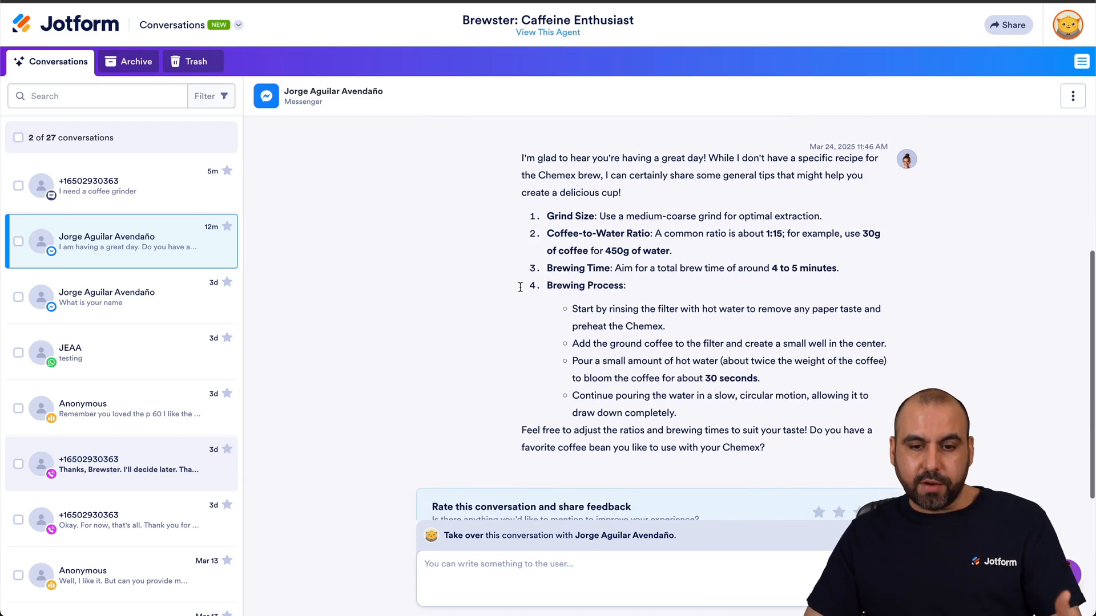
click(629, 564)
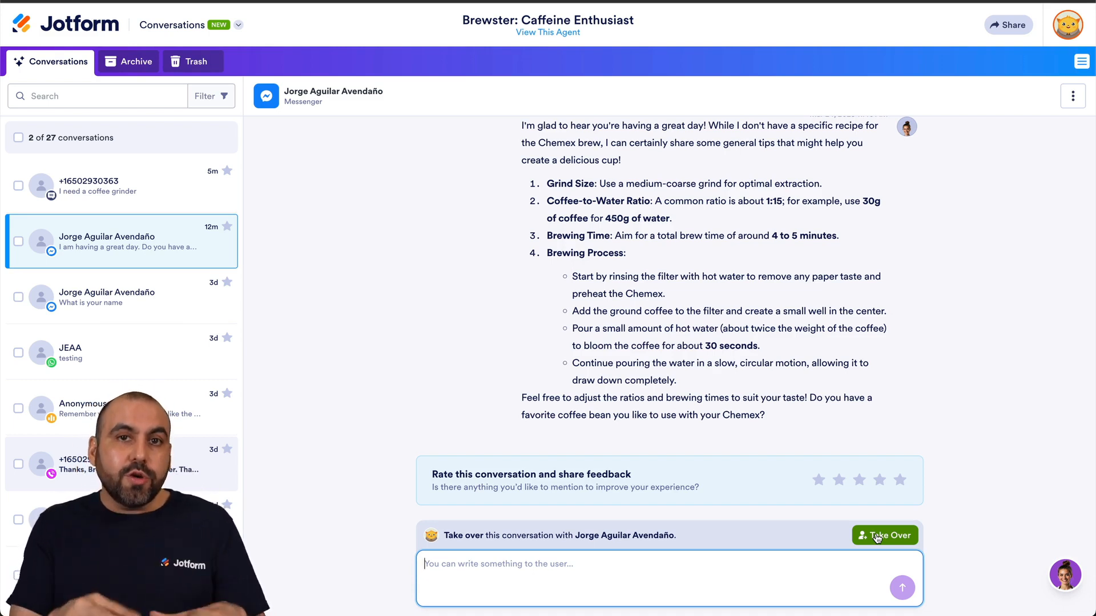
mouse_move(901, 536)
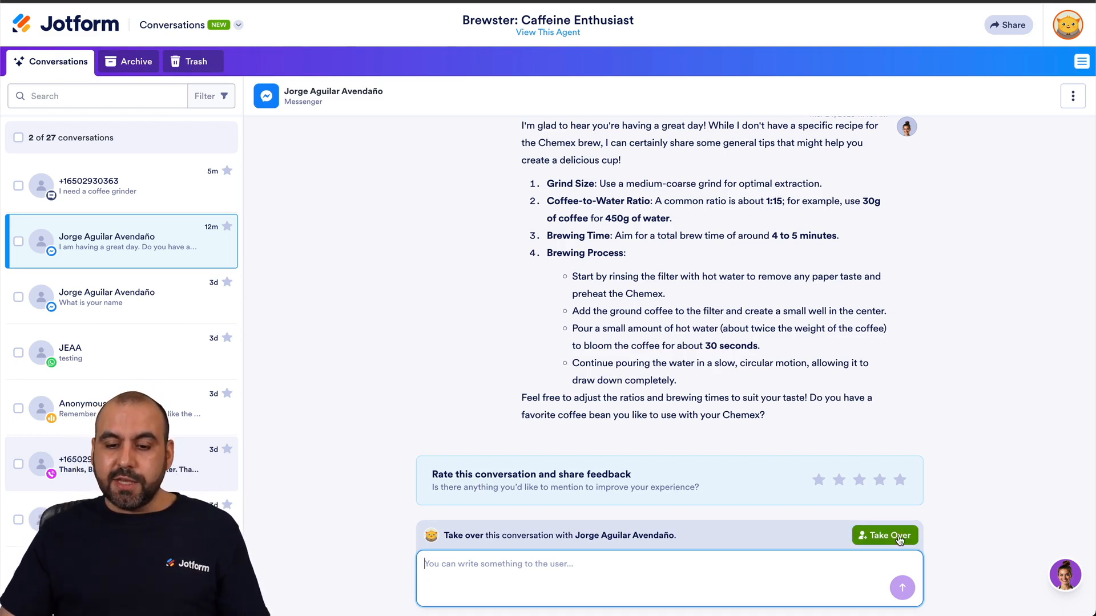
click(885, 534)
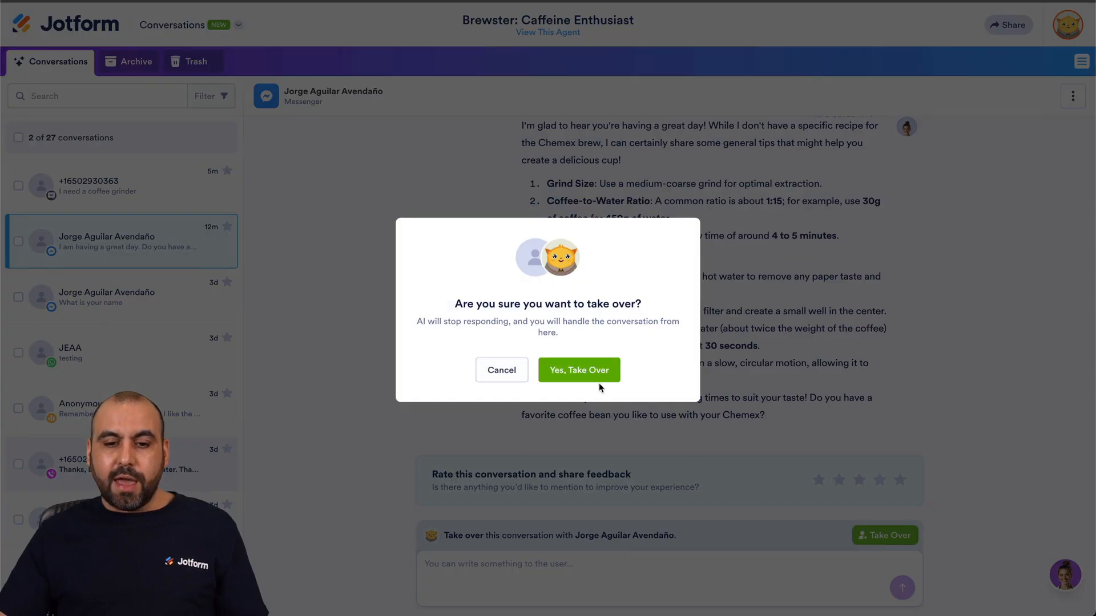
click(501, 370)
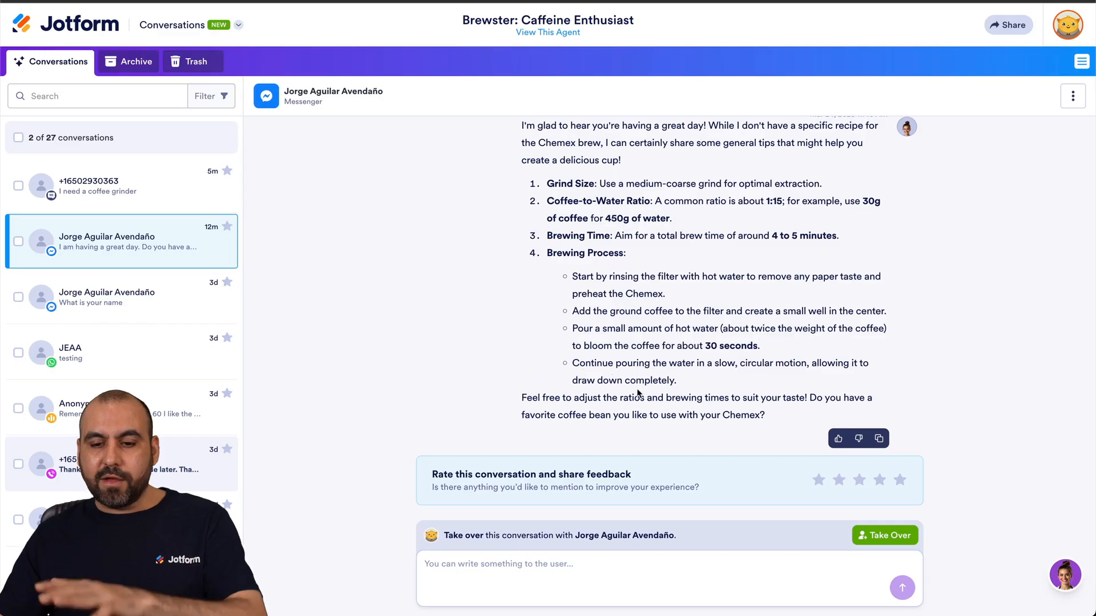
click(884, 536)
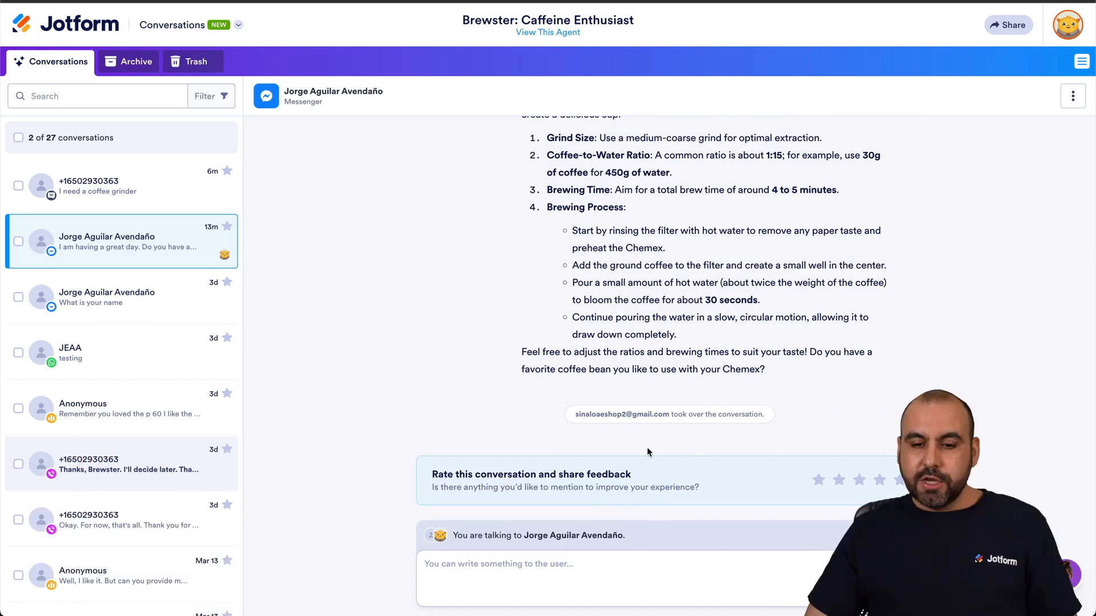
click(594, 569)
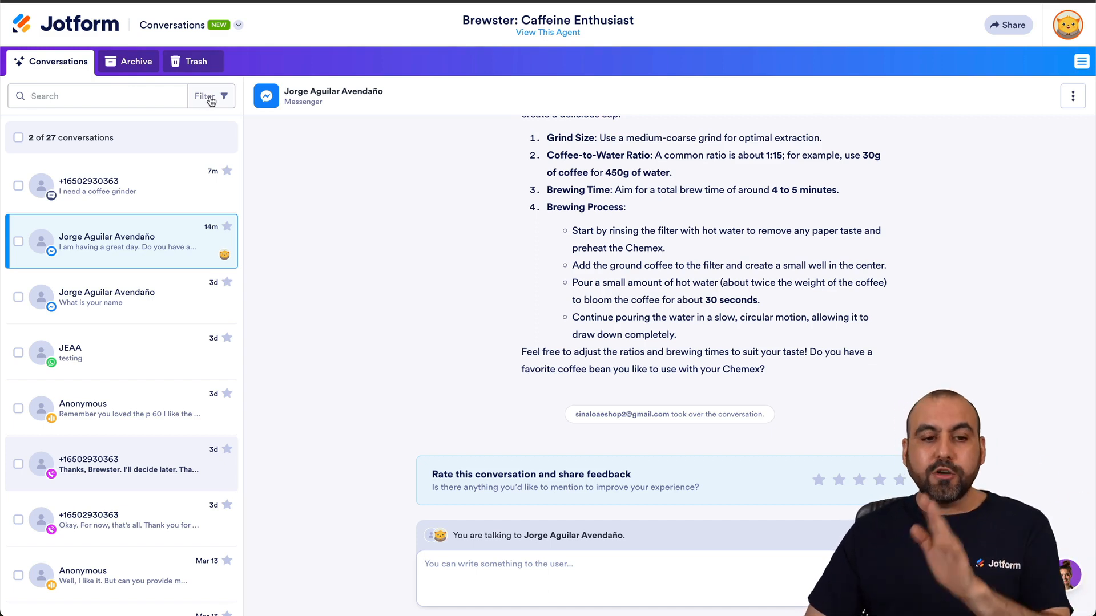
click(205, 95)
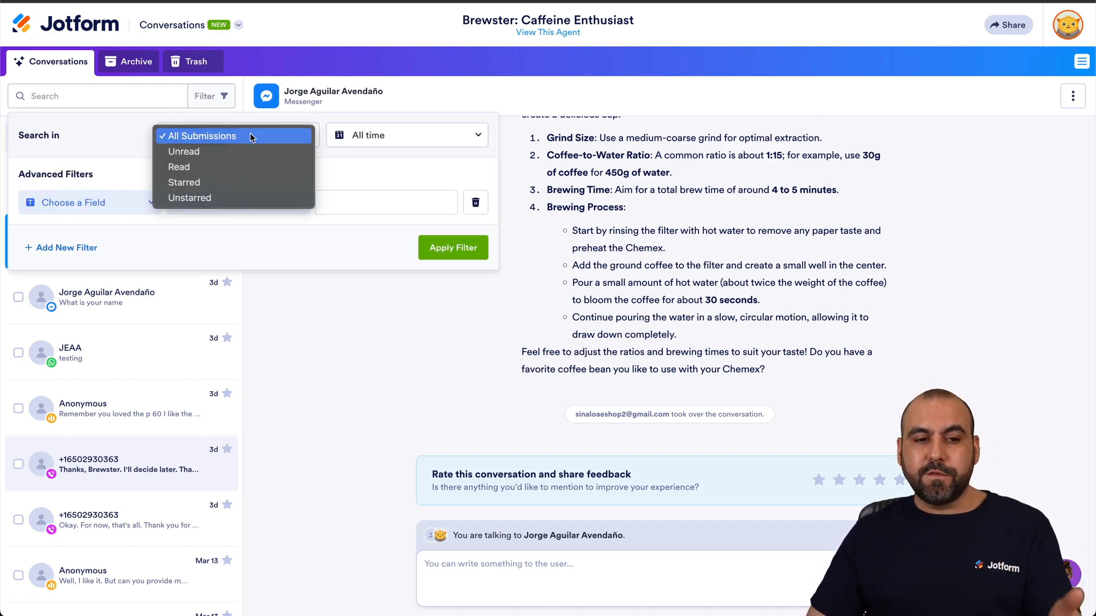
mouse_move(234, 152)
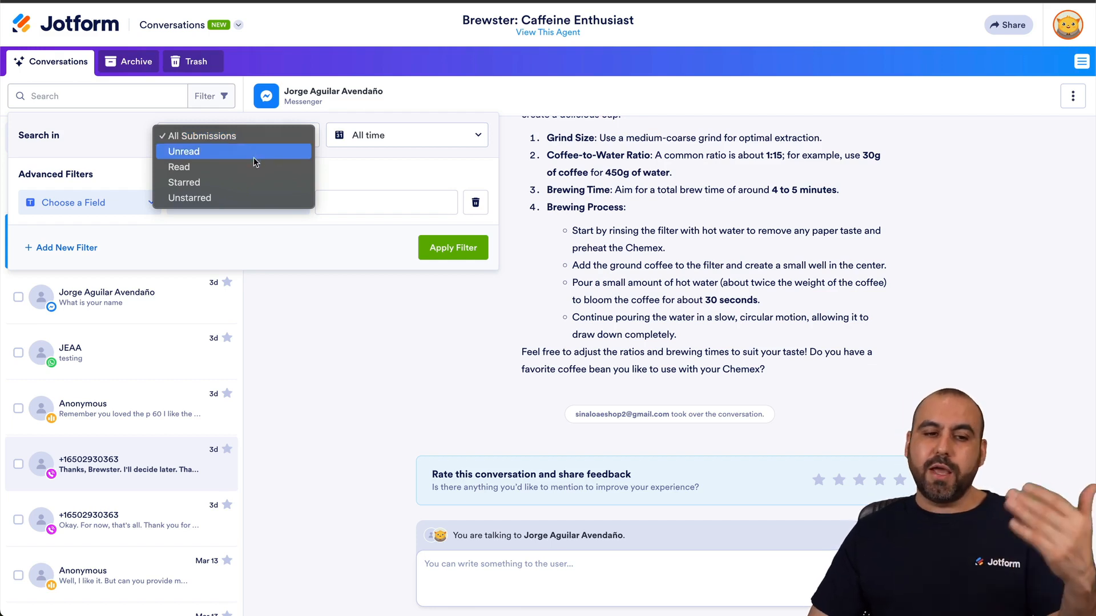
click(405, 135)
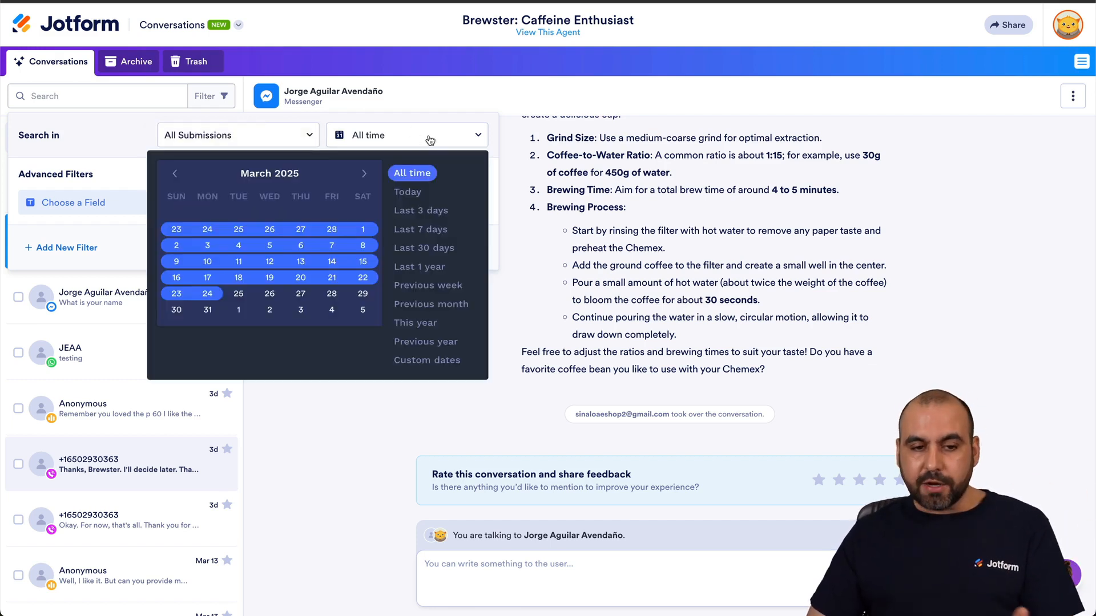
mouse_move(422, 230)
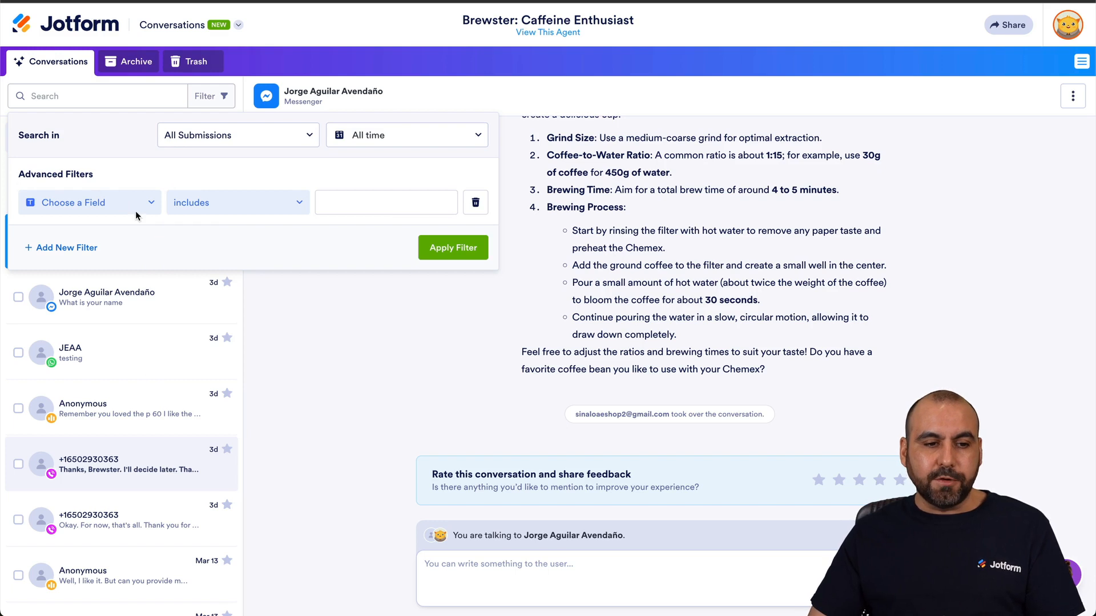
click(89, 202)
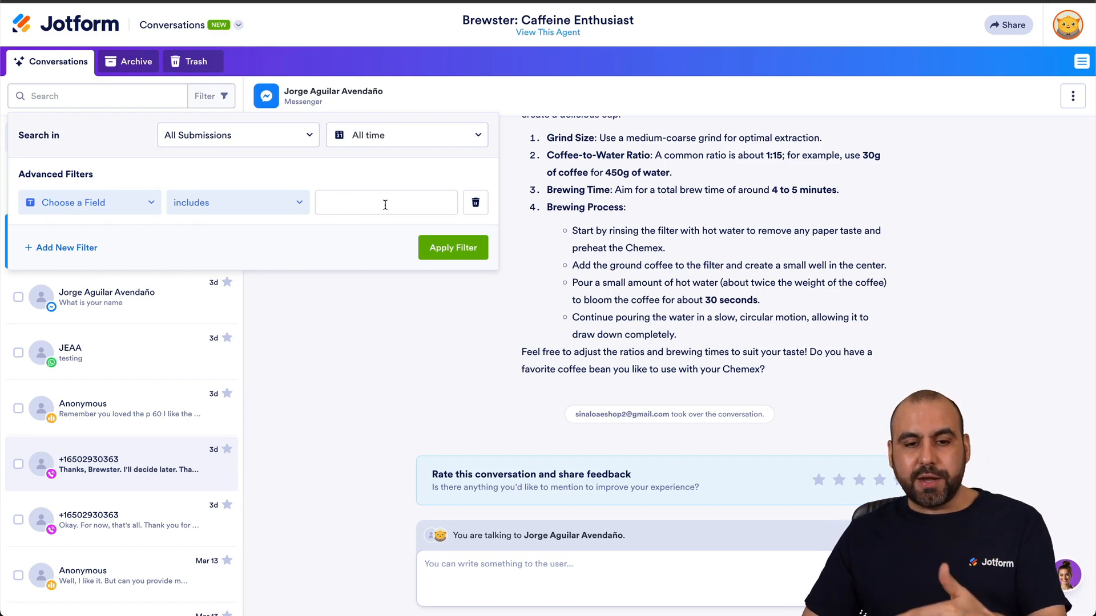
click(66, 248)
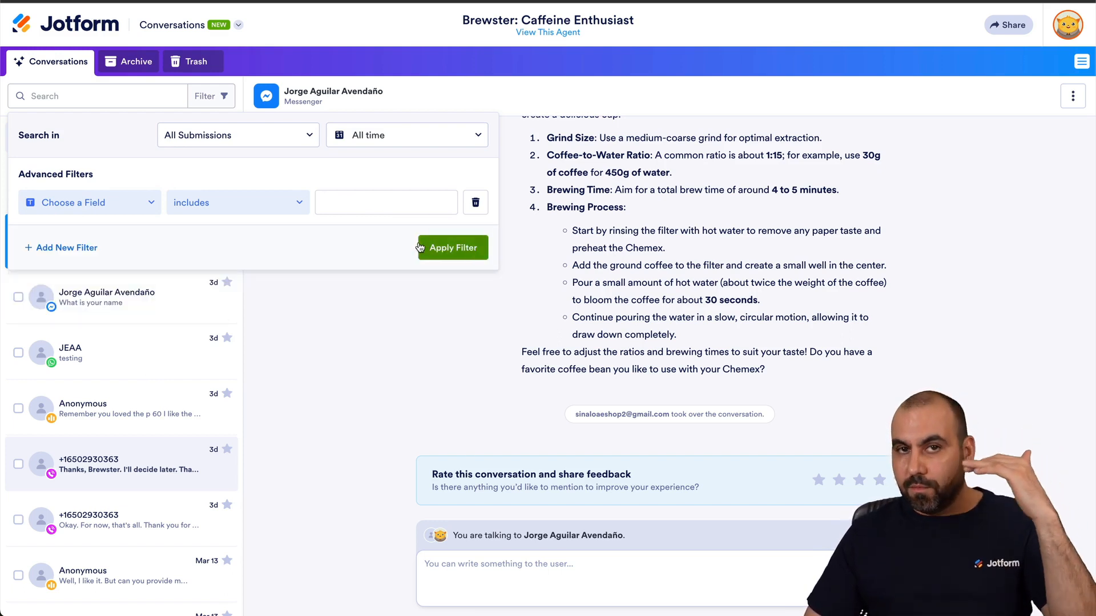
mouse_move(343, 353)
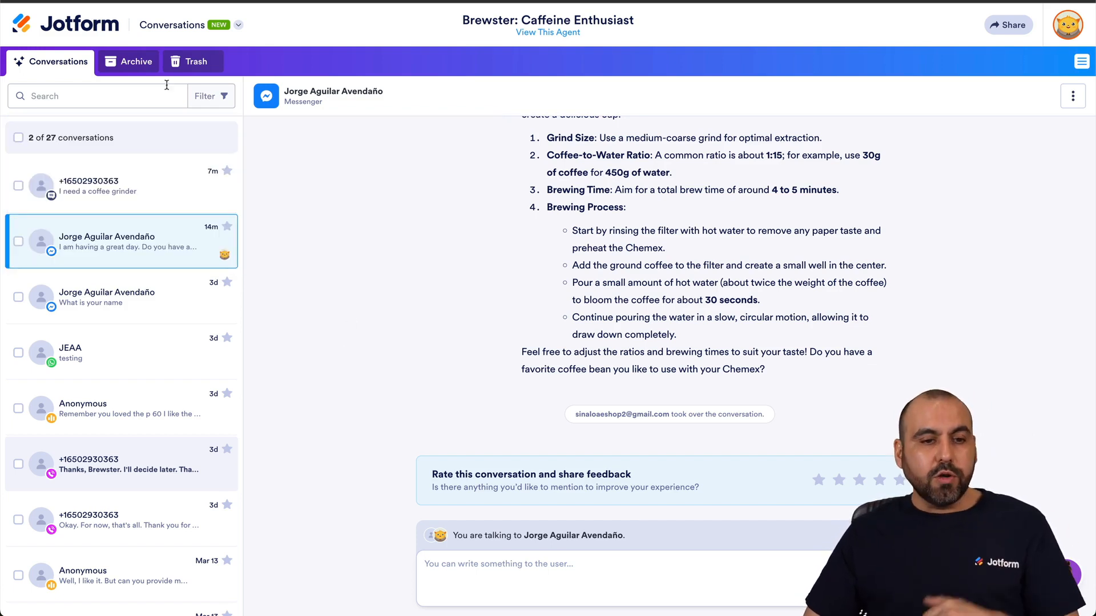
click(137, 61)
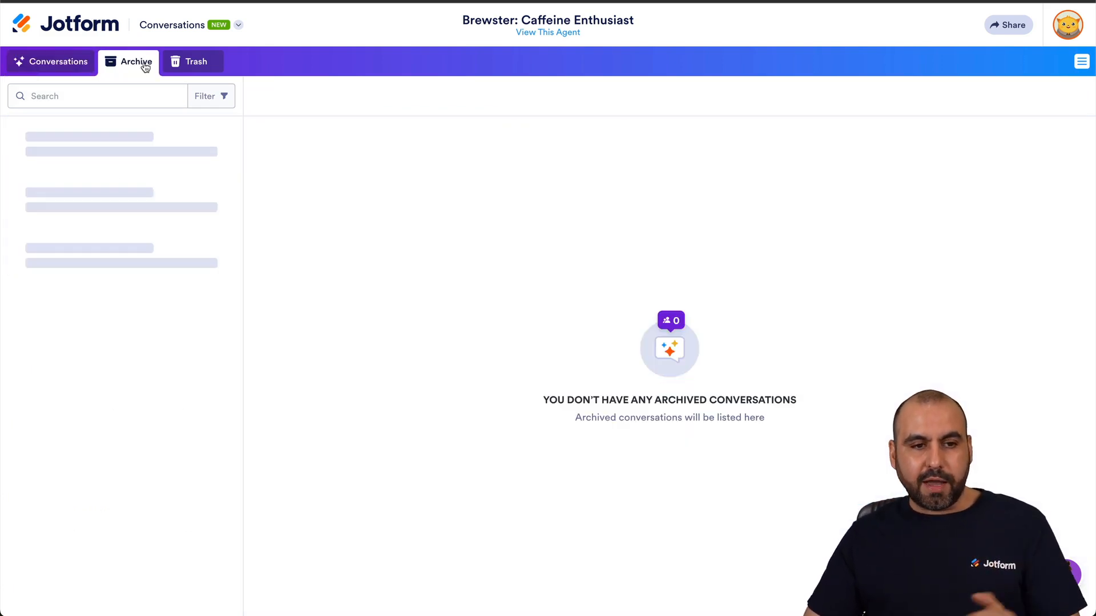
click(193, 61)
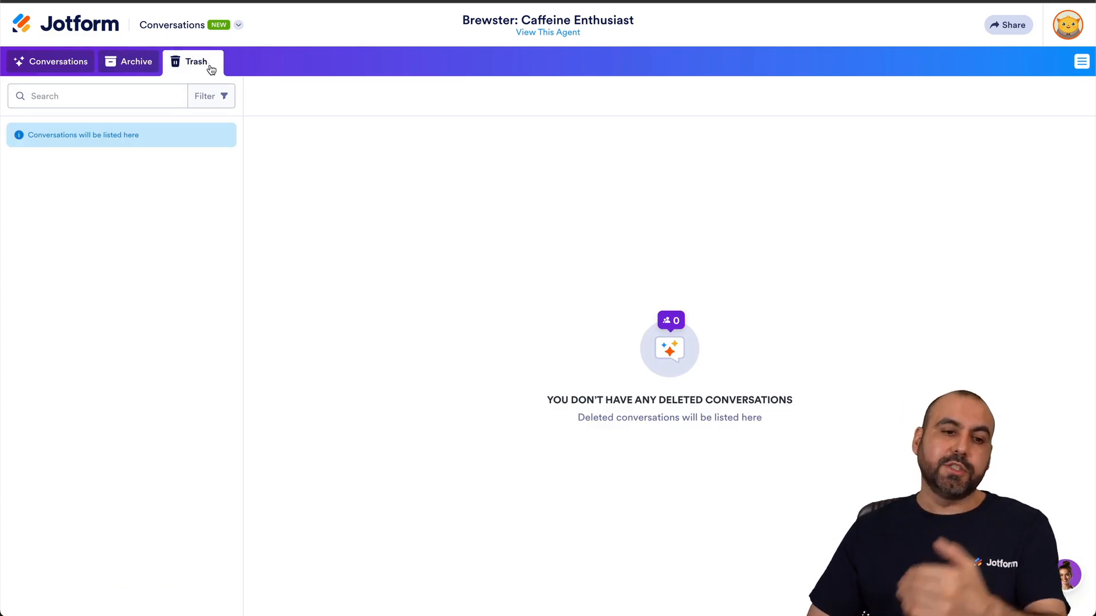
click(58, 62)
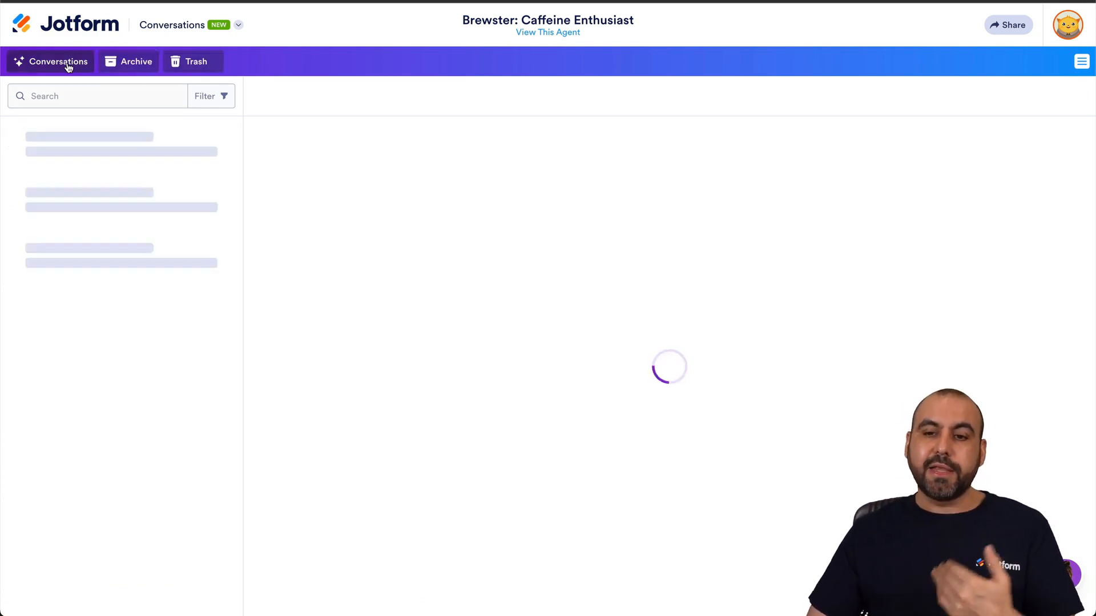